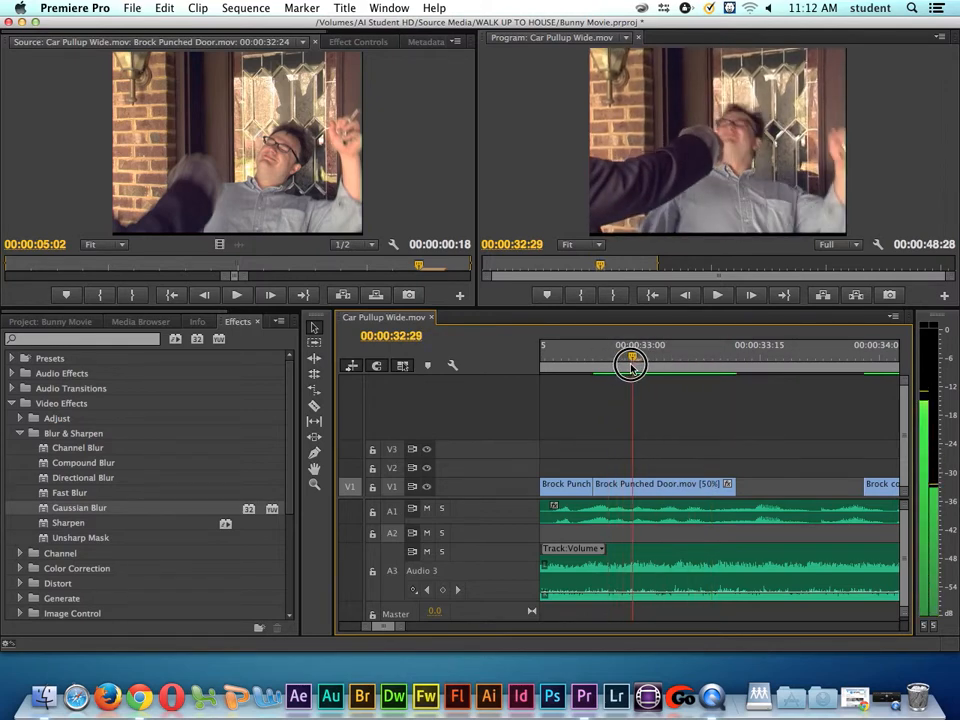
- Scrub the playhead back and forth across the Brock Punched Door cut on V1
{"action": "left_click_drag", "start_coordinate": [630, 368], "coordinate": [673, 368]}
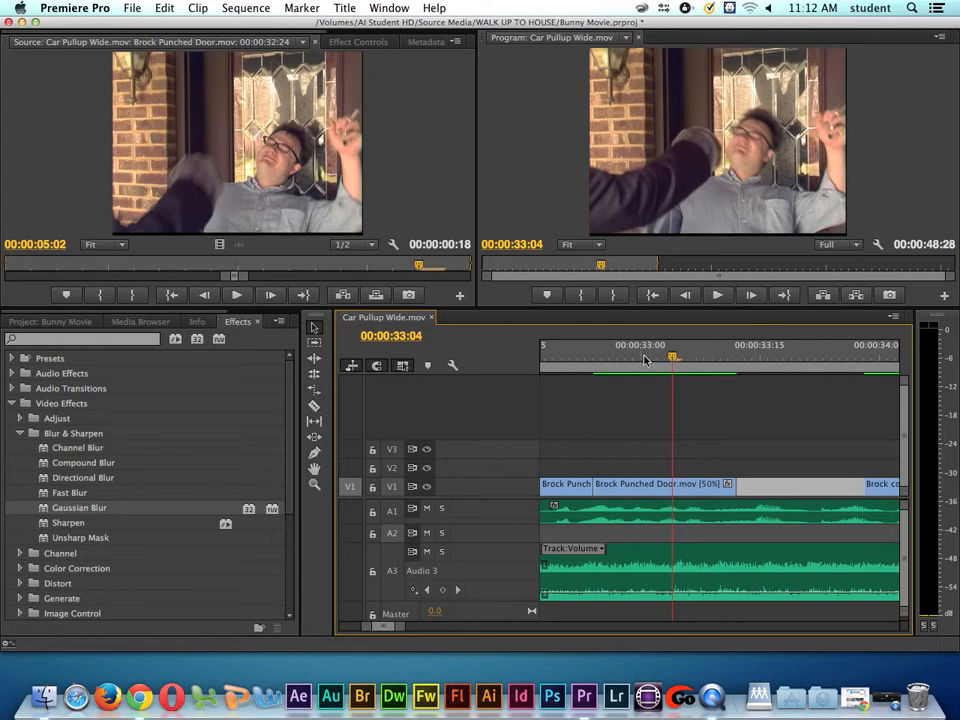
{"action": "left_click_drag", "start_coordinate": [673, 356], "coordinate": [688, 356]}
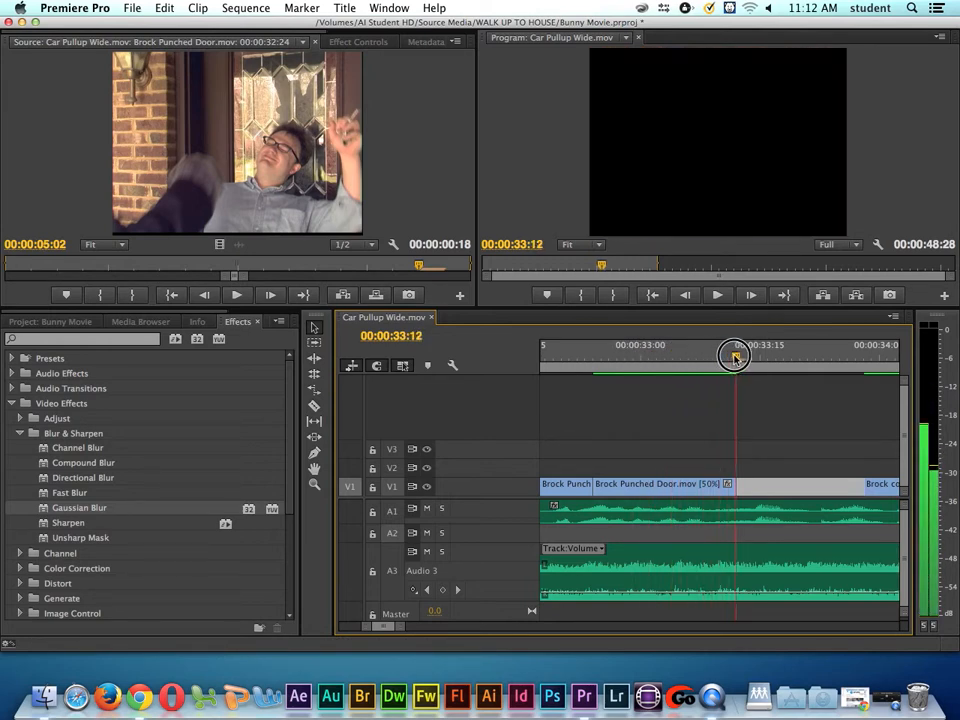
{"action": "left_click_drag", "start_coordinate": [735, 357], "coordinate": [840, 357]}
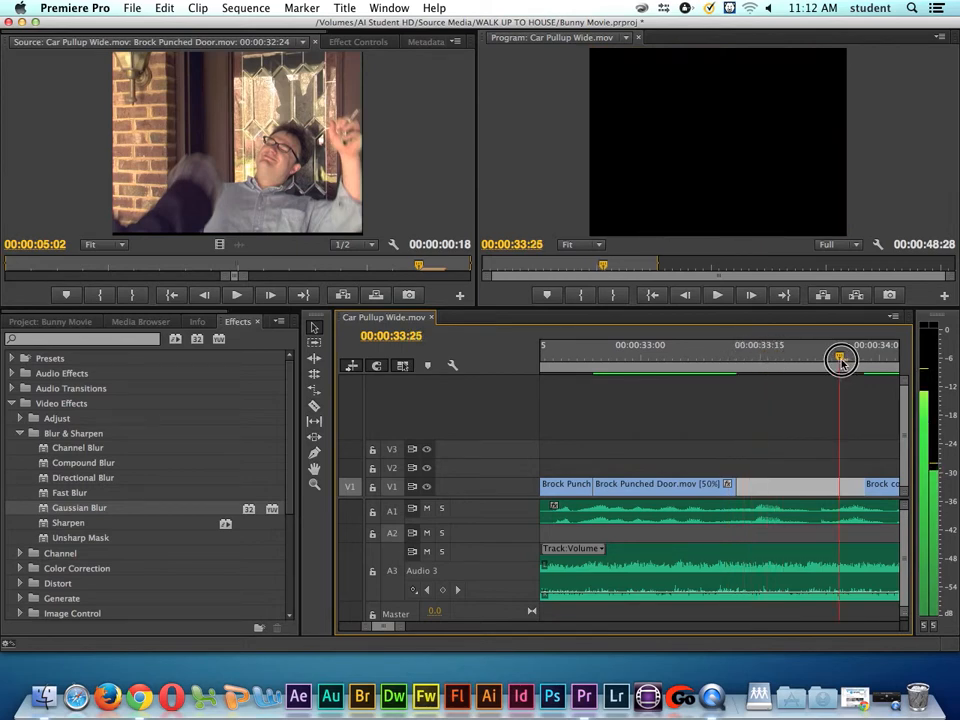
{"action": "left_click_drag", "start_coordinate": [840, 360], "coordinate": [878, 360]}
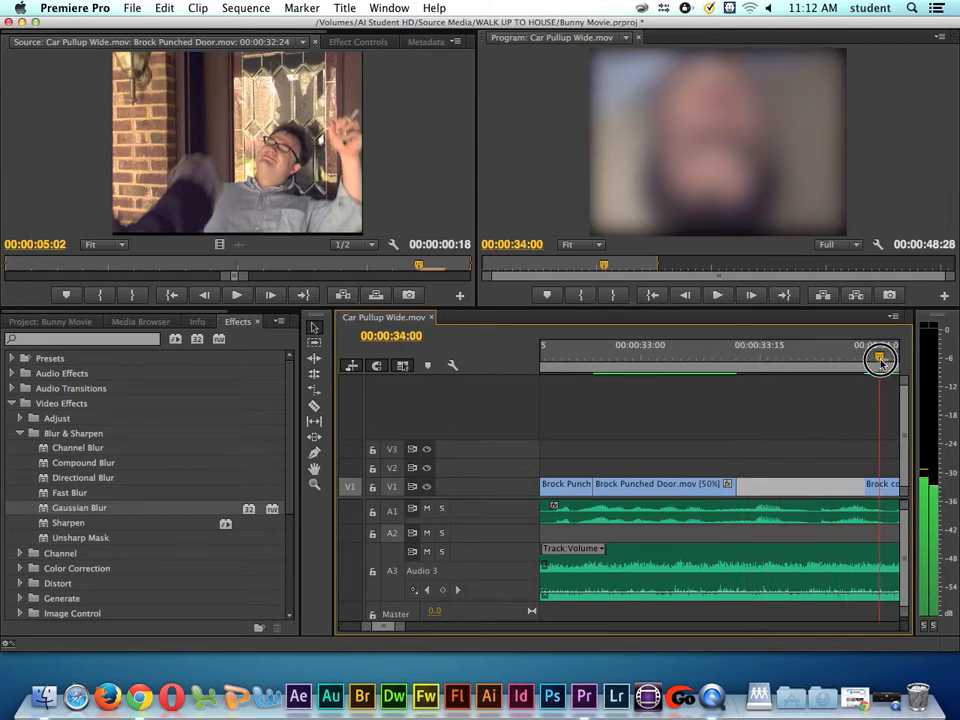
{"action": "left_click_drag", "start_coordinate": [880, 360], "coordinate": [658, 368]}
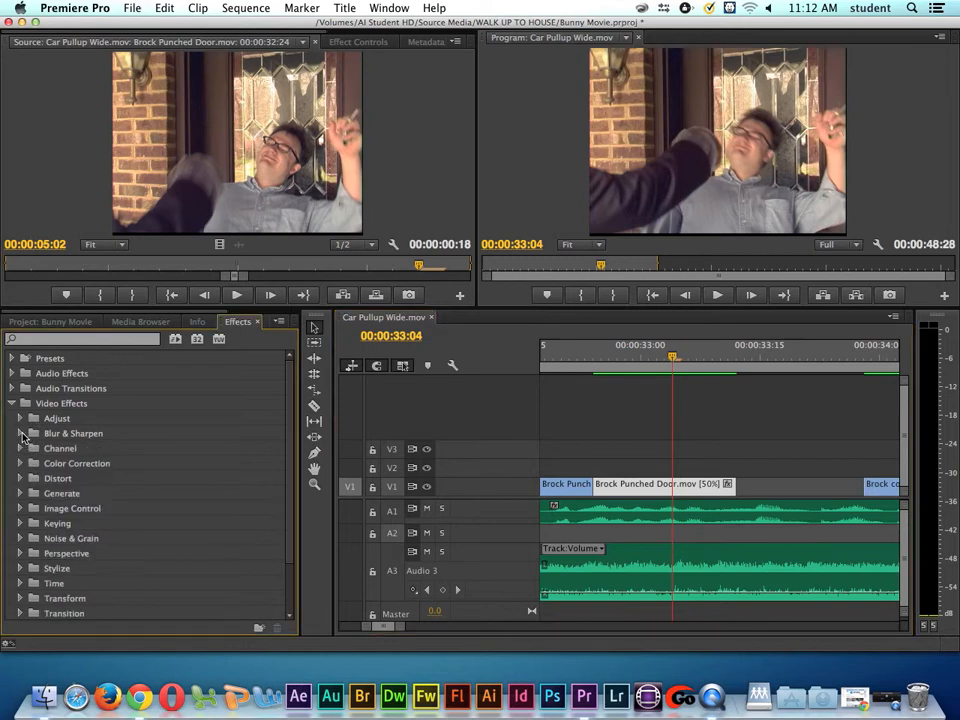
- Place Dip to White from Video Transitions > Dissolve on the V1 cut into Brock Punched Door
{"action": "left_click", "coordinate": [13, 403]}
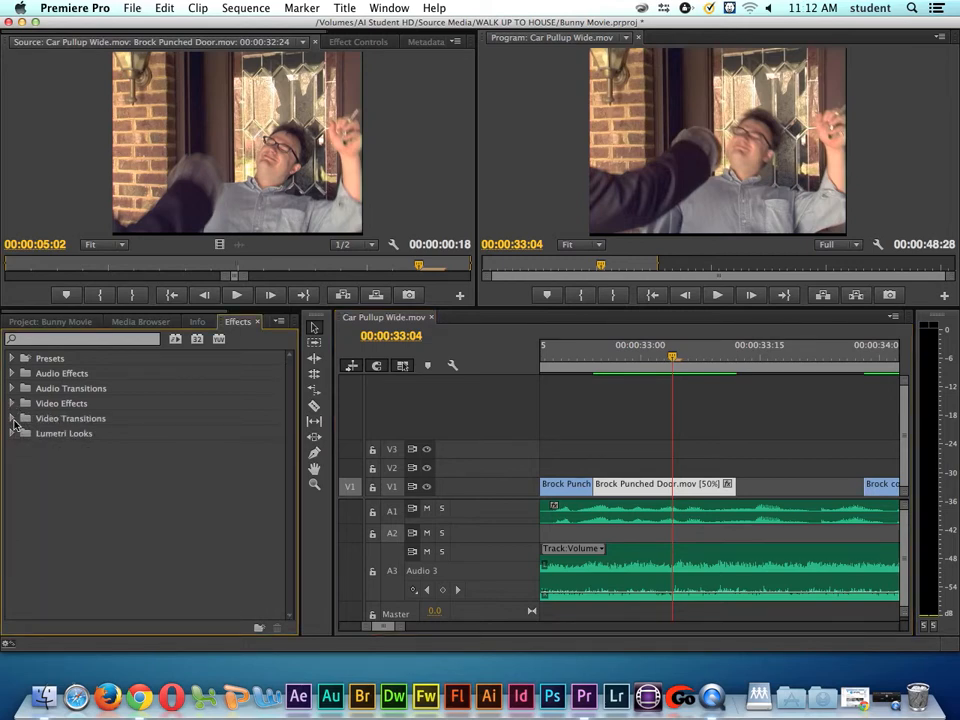
{"action": "left_click", "coordinate": [13, 418]}
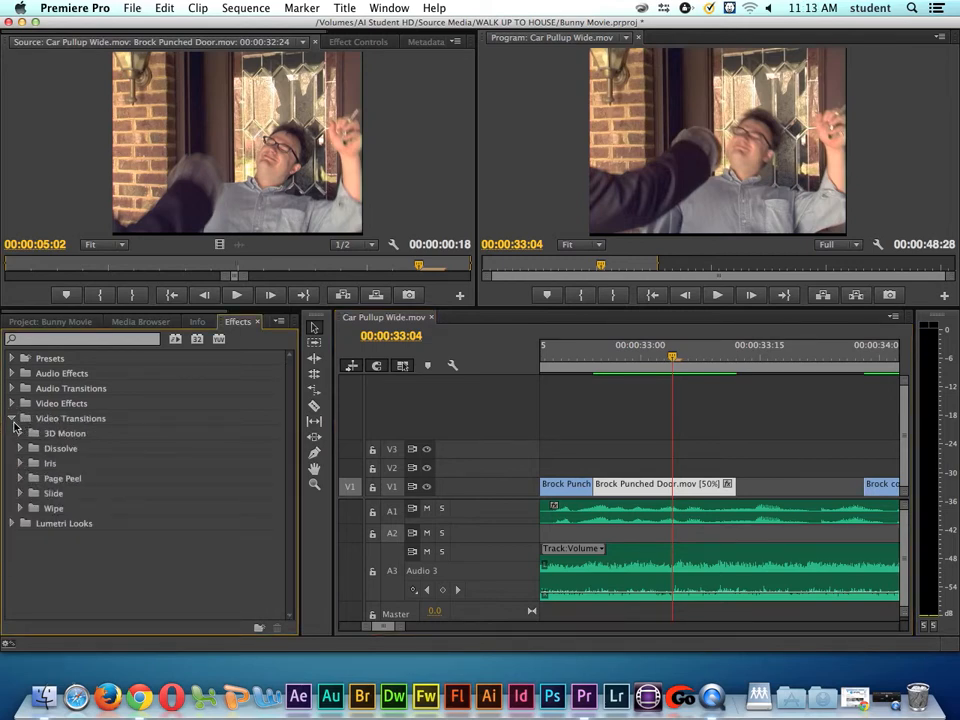
{"action": "left_click", "coordinate": [21, 448]}
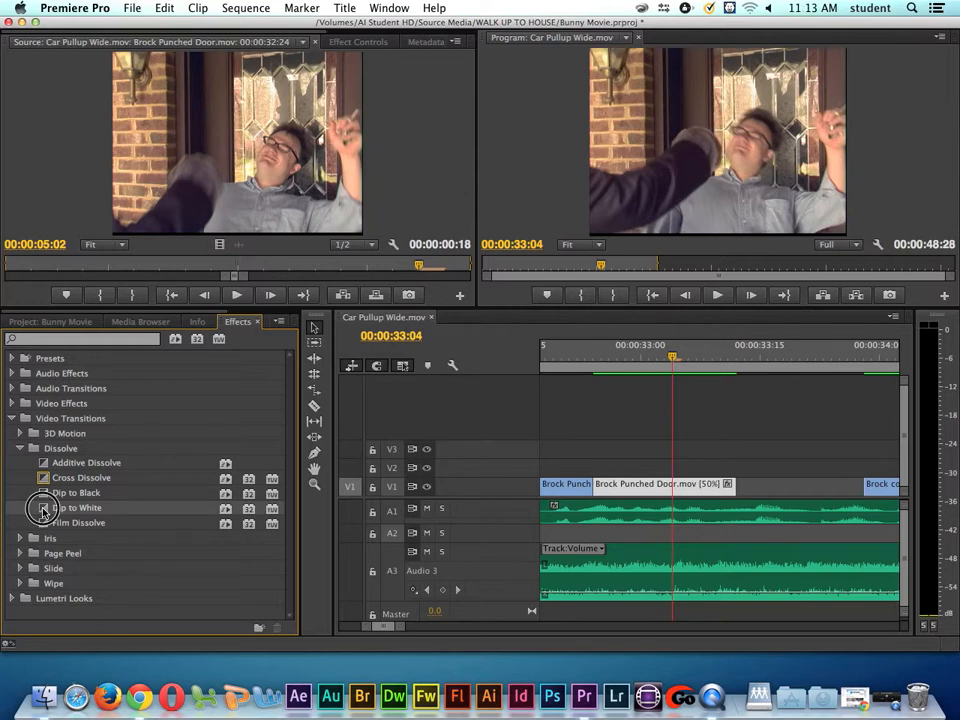
{"action": "left_click_drag", "start_coordinate": [44, 507], "coordinate": [720, 485]}
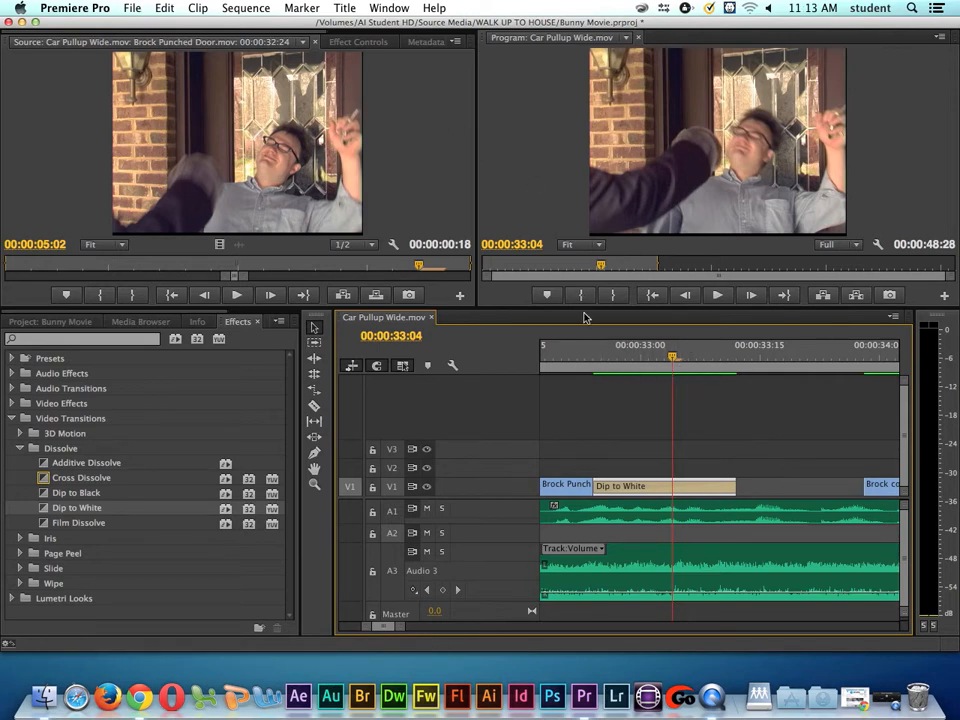
- Preview the white dip by scrubbing through the Dip to White transition
{"action": "left_click", "coordinate": [245, 7]}
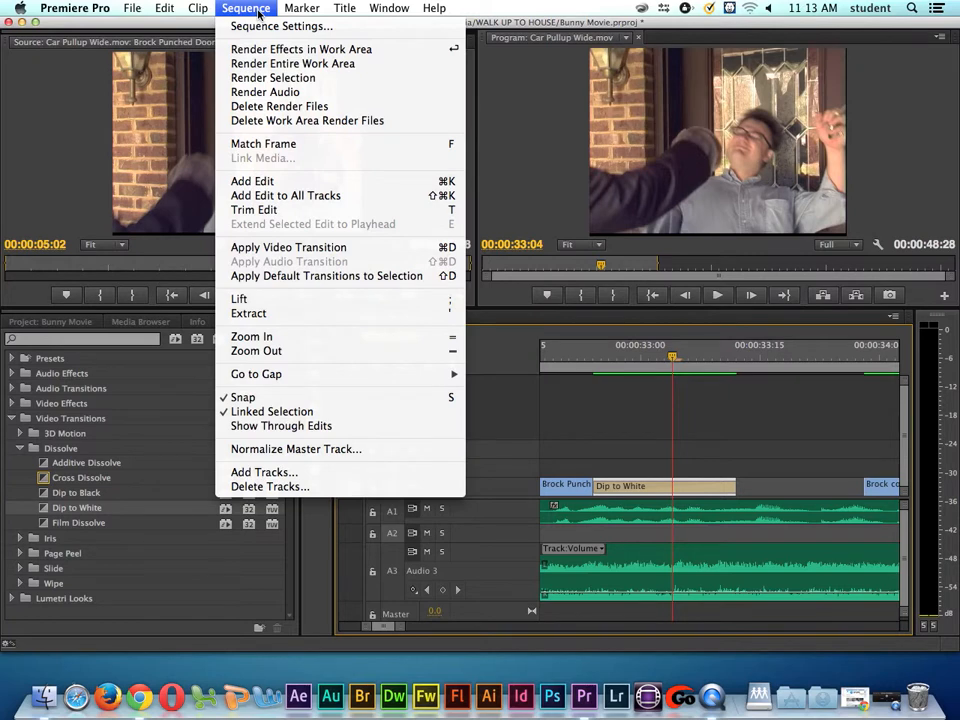
{"action": "mouse_move", "coordinate": [273, 78]}
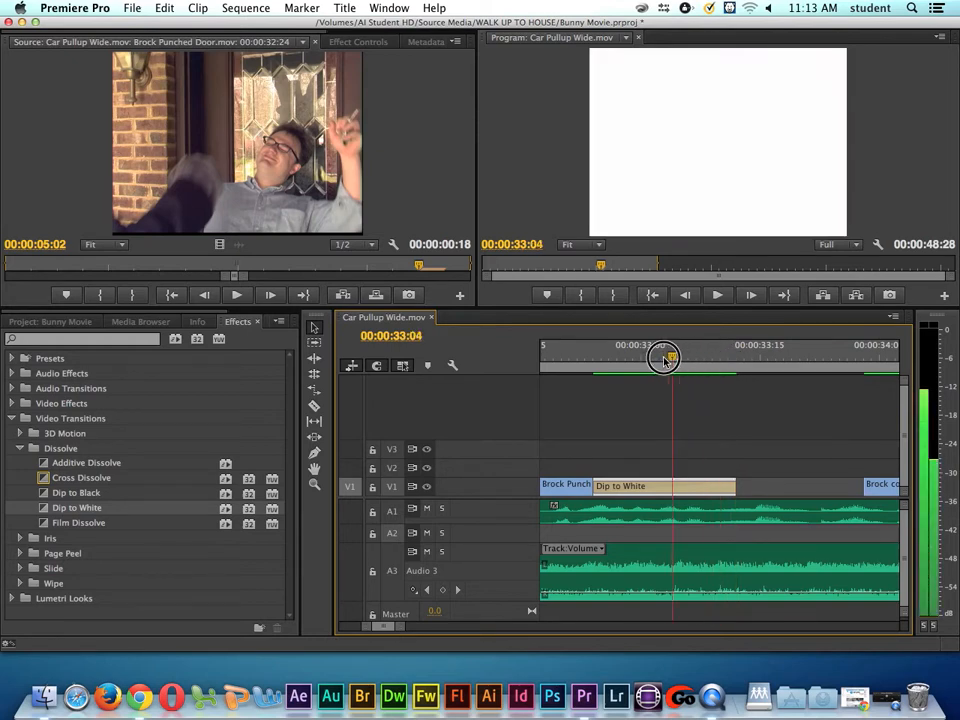
{"action": "left_click_drag", "start_coordinate": [665, 360], "coordinate": [708, 363]}
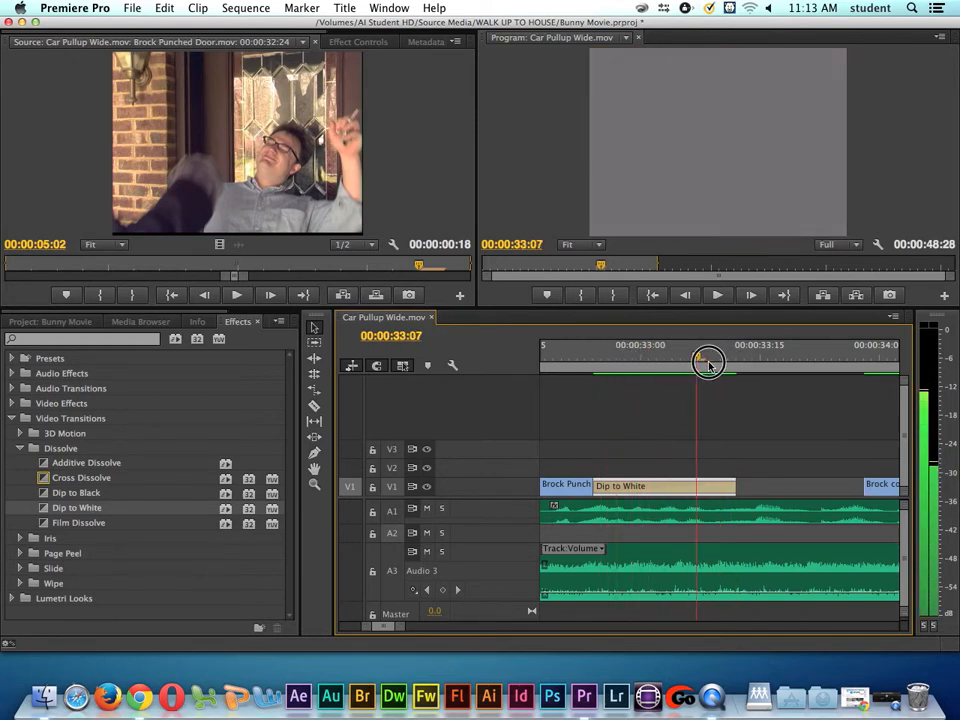
{"action": "left_click_drag", "start_coordinate": [708, 362], "coordinate": [625, 362]}
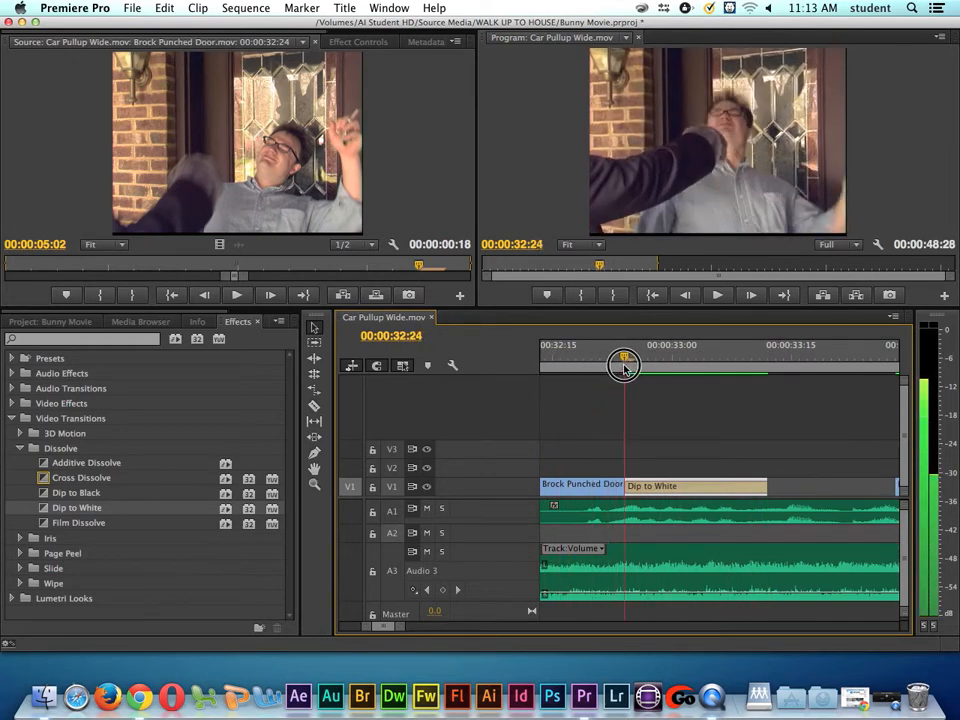
{"action": "left_click_drag", "start_coordinate": [623, 362], "coordinate": [680, 362]}
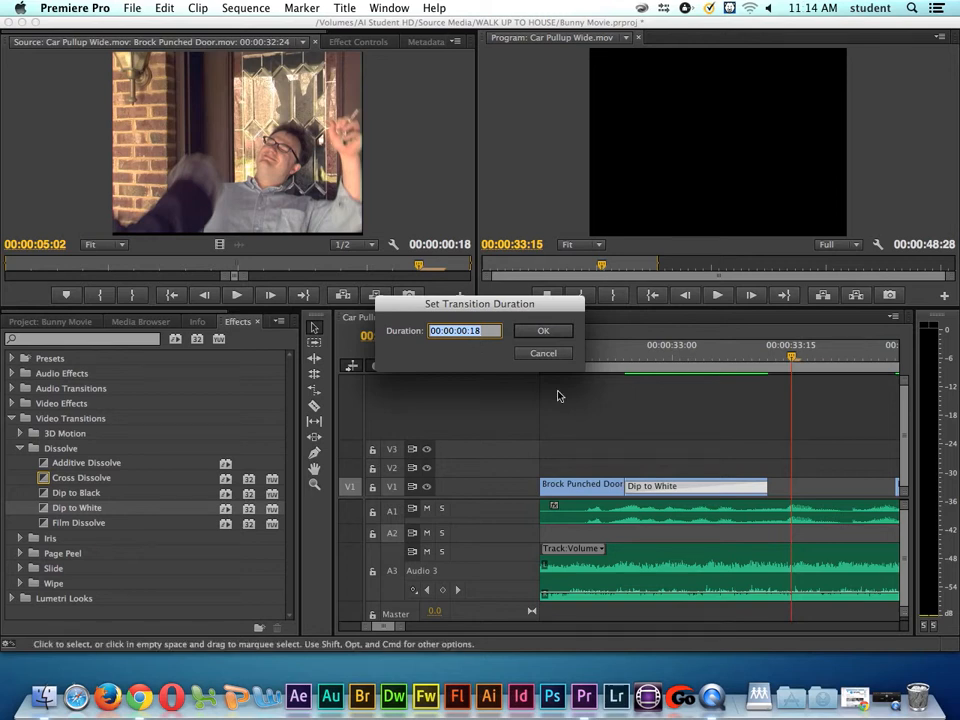
{"action": "mouse_move", "coordinate": [628, 497]}
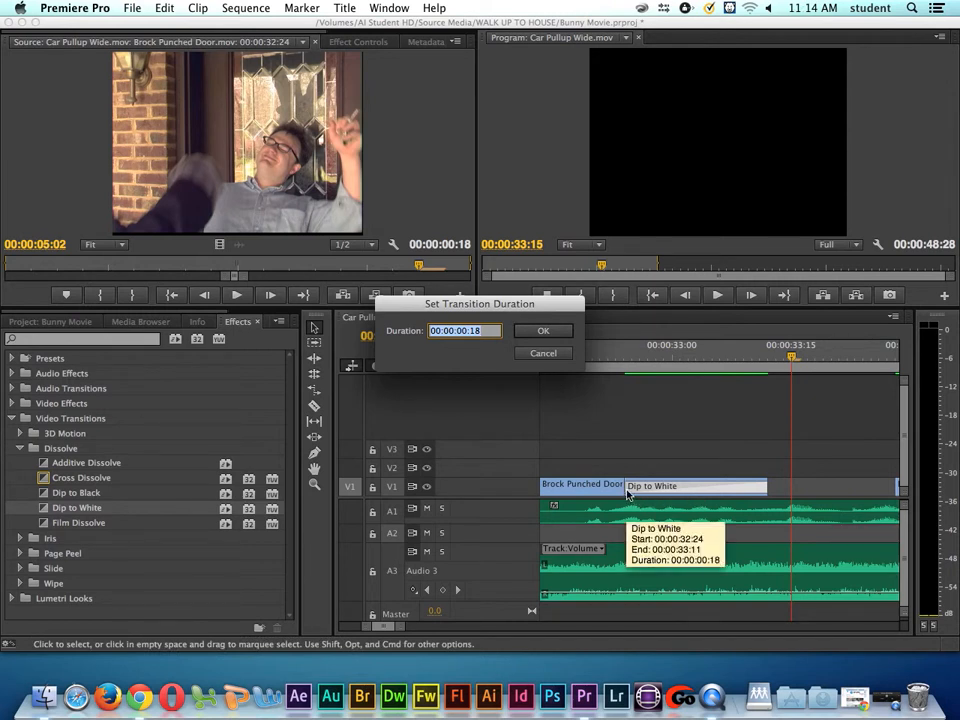
{"action": "mouse_move", "coordinate": [420, 408]}
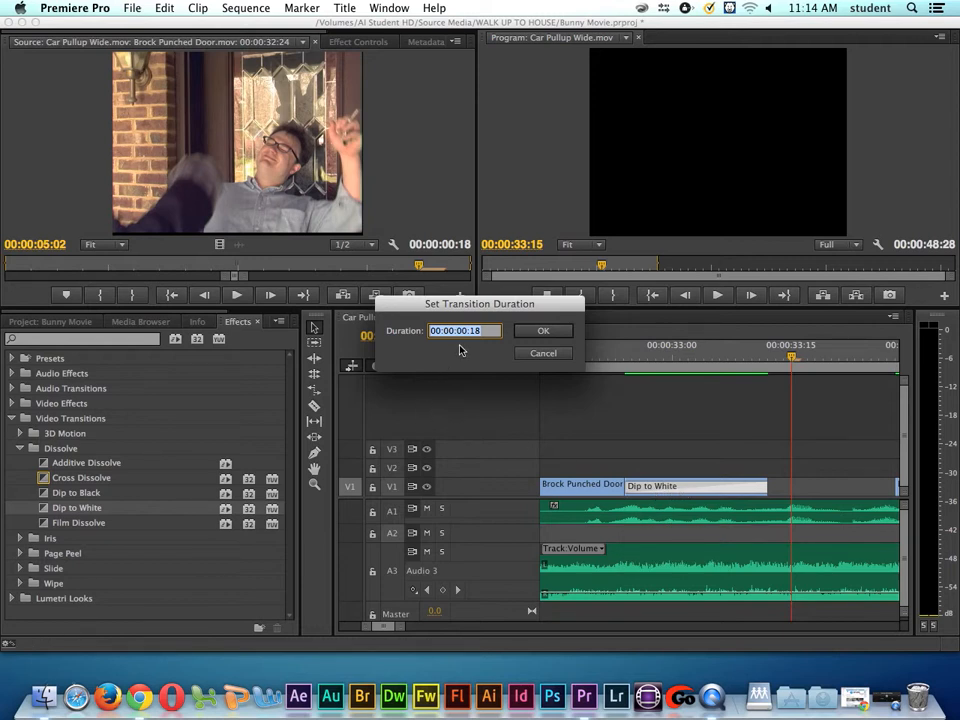
- Enter 25 as the Dip to White duration, confirm, and reopen its duration dialog
{"action": "type", "text": "25"}
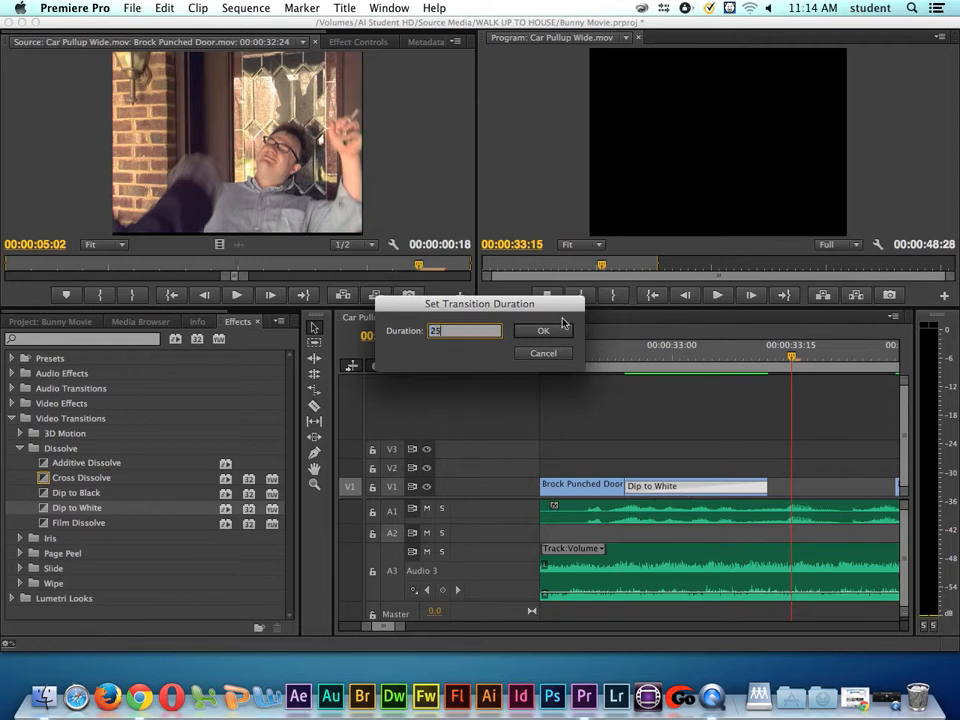
{"action": "left_click", "coordinate": [543, 330]}
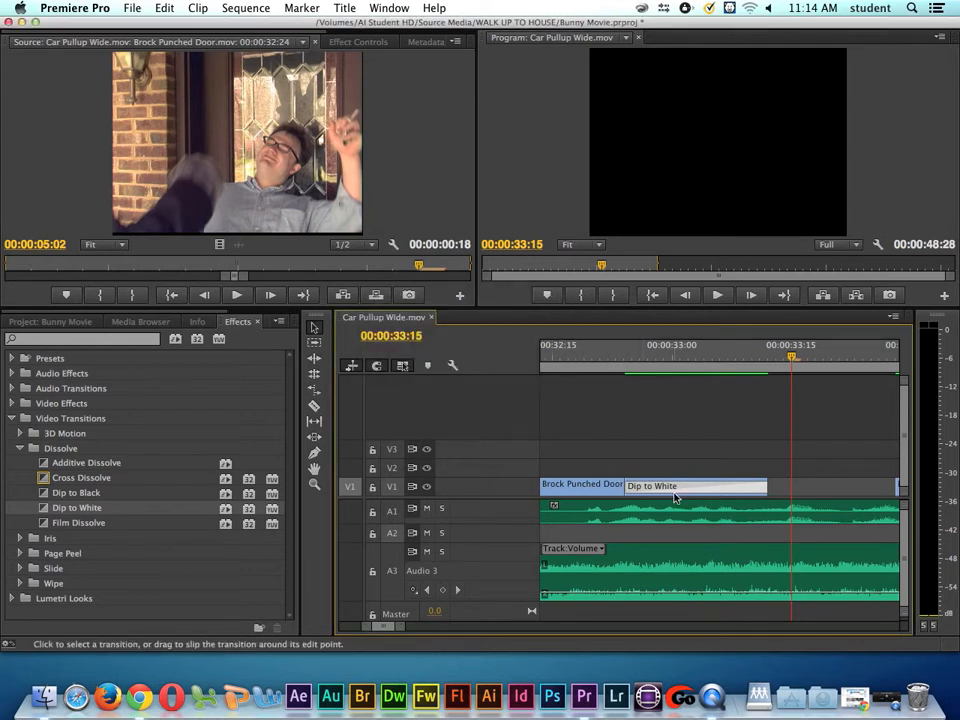
{"action": "double_click", "coordinate": [675, 485]}
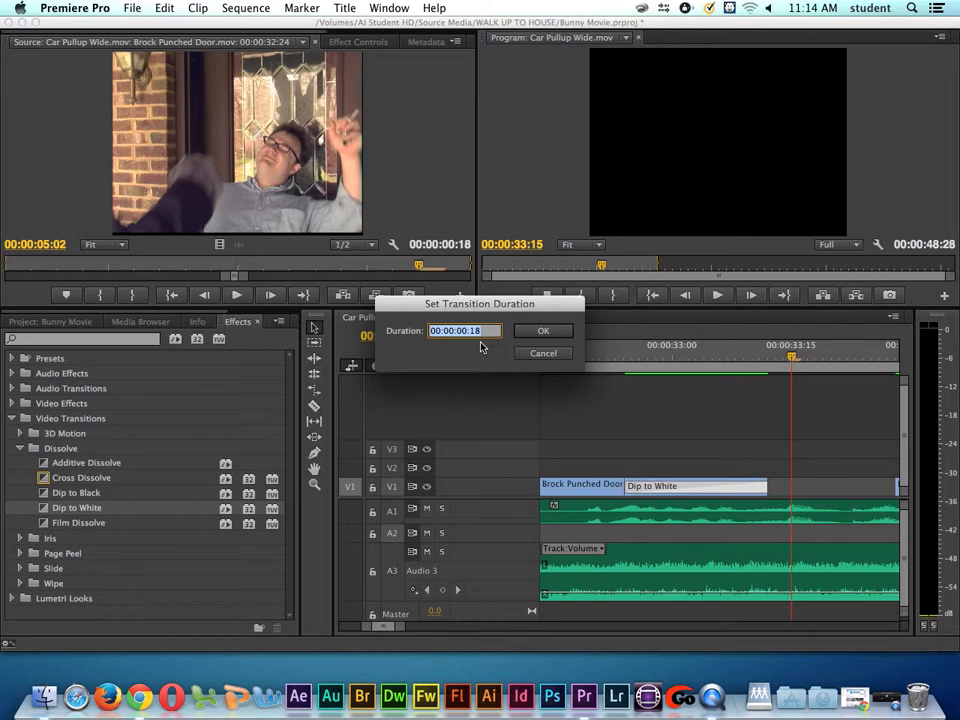
- Close the duration dialog and scrub through Dip to White into the Brock comes to.mov clip
{"action": "left_click", "coordinate": [543, 331]}
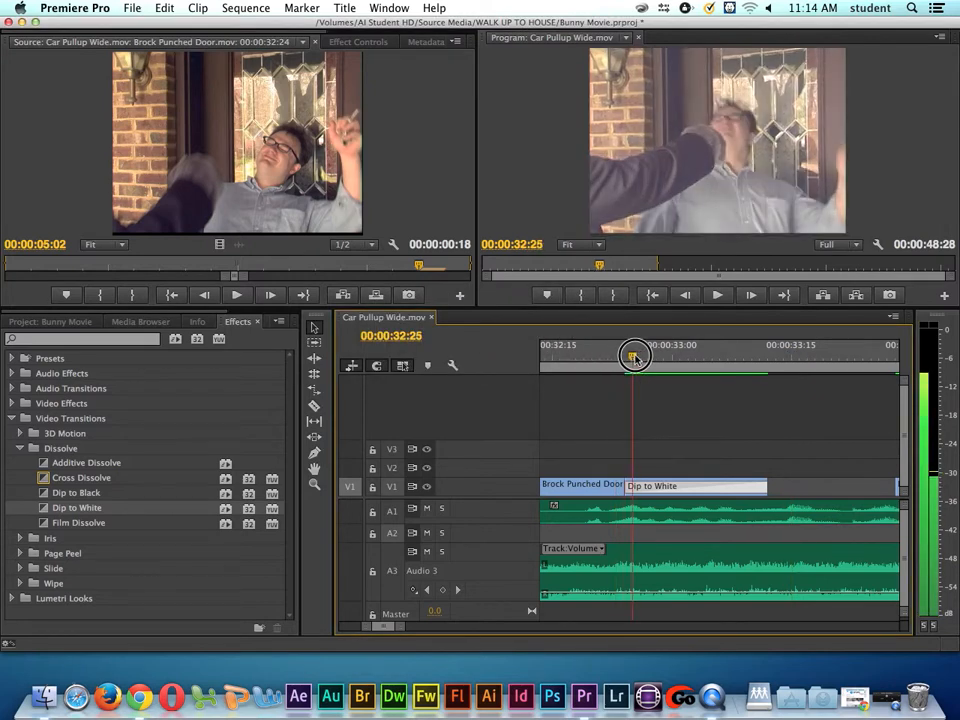
{"action": "left_click_drag", "start_coordinate": [633, 357], "coordinate": [752, 357]}
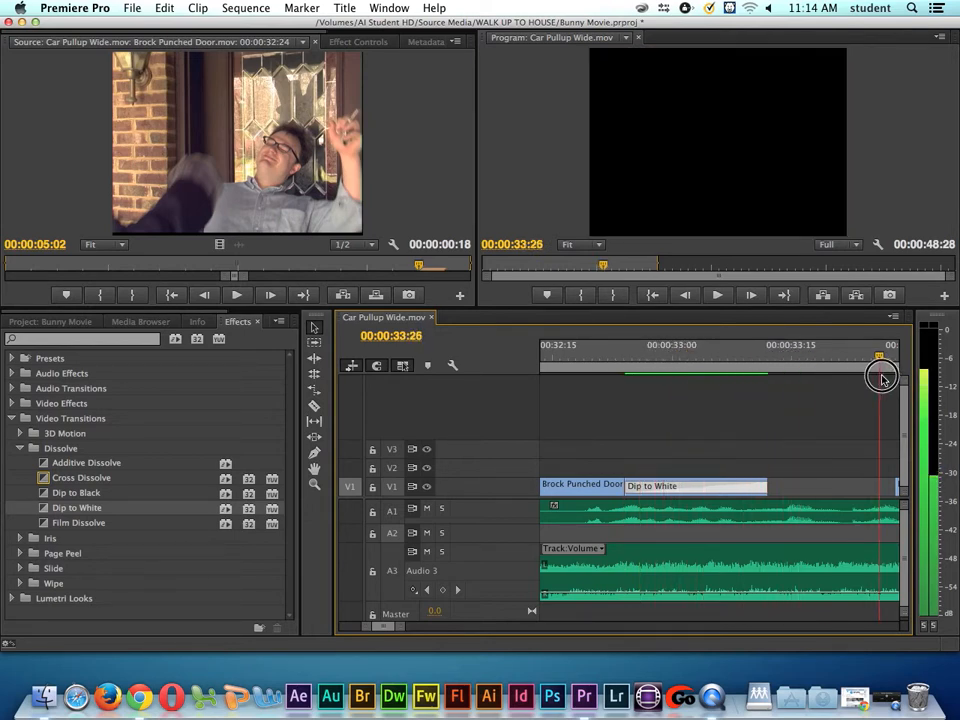
{"action": "left_click_drag", "start_coordinate": [880, 378], "coordinate": [900, 378]}
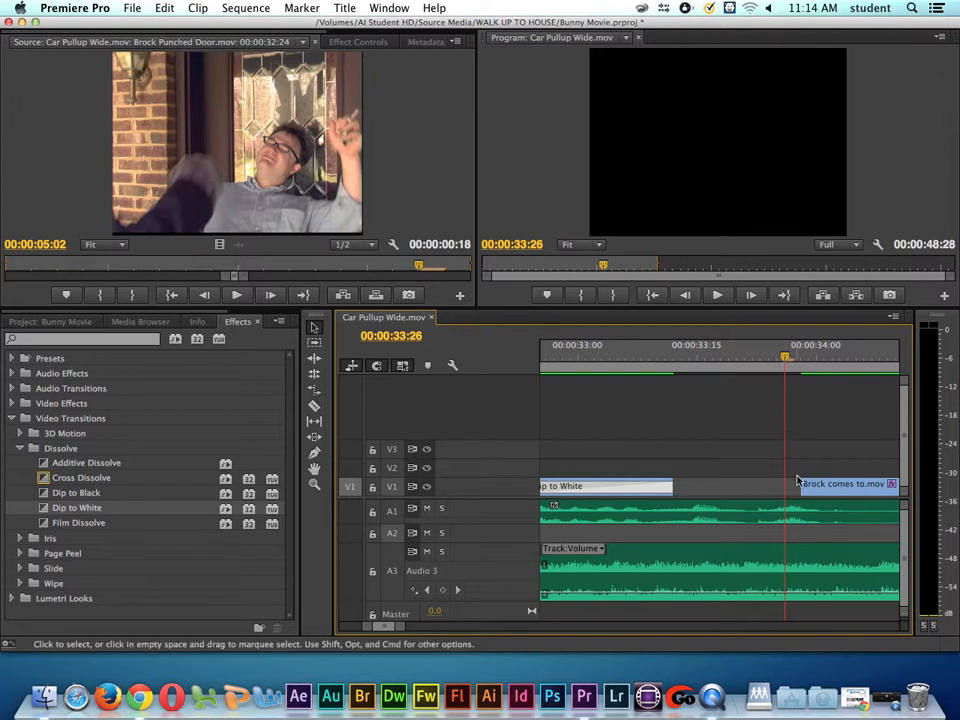
- Apply Default Transitions twice at the Brock comes to.mov in-point to add a Cross Dissolve
{"action": "right_click", "coordinate": [787, 487]}
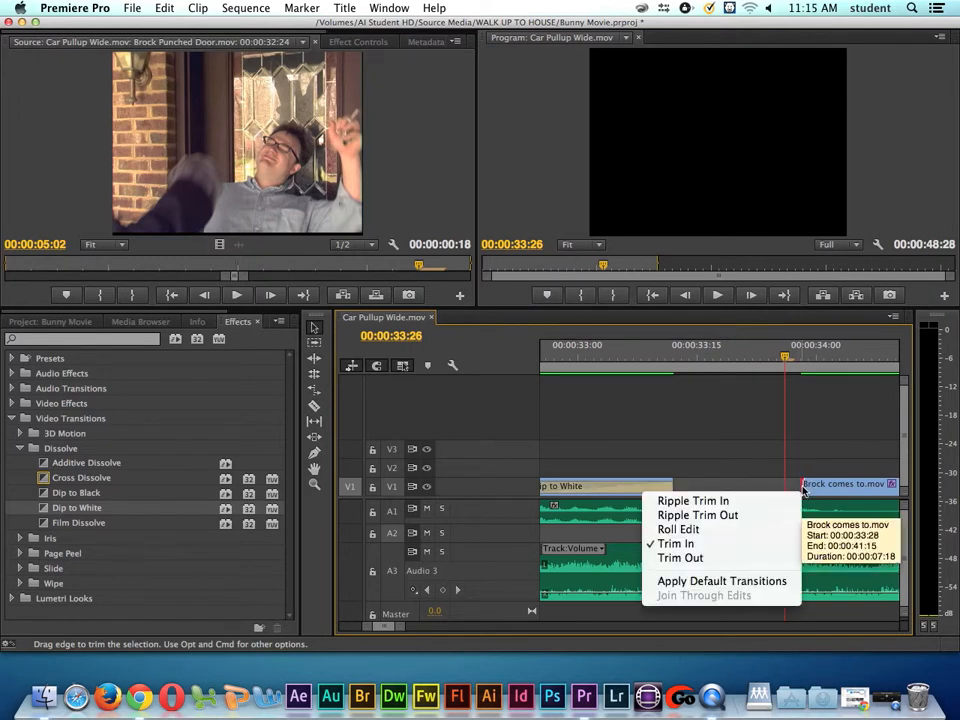
{"action": "mouse_move", "coordinate": [722, 581]}
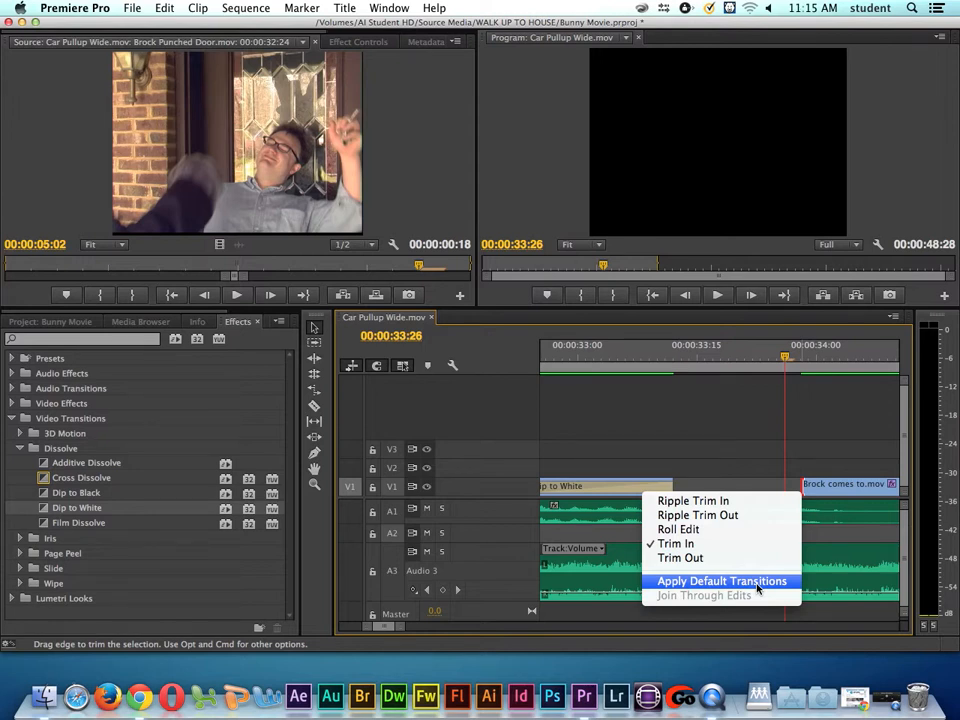
{"action": "left_click", "coordinate": [721, 581]}
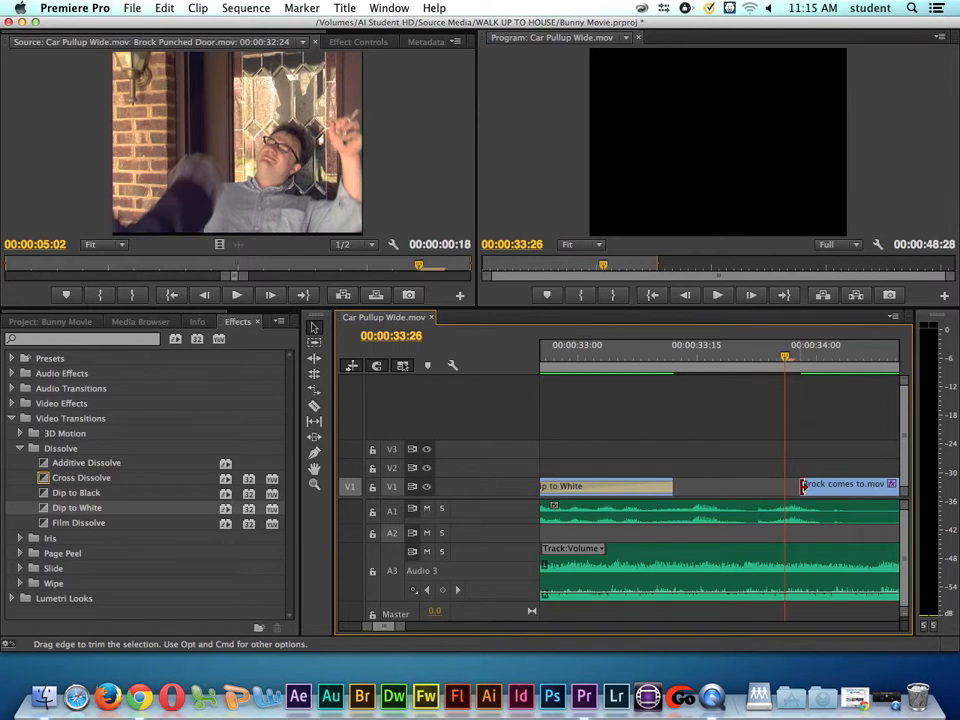
{"action": "right_click", "coordinate": [785, 485]}
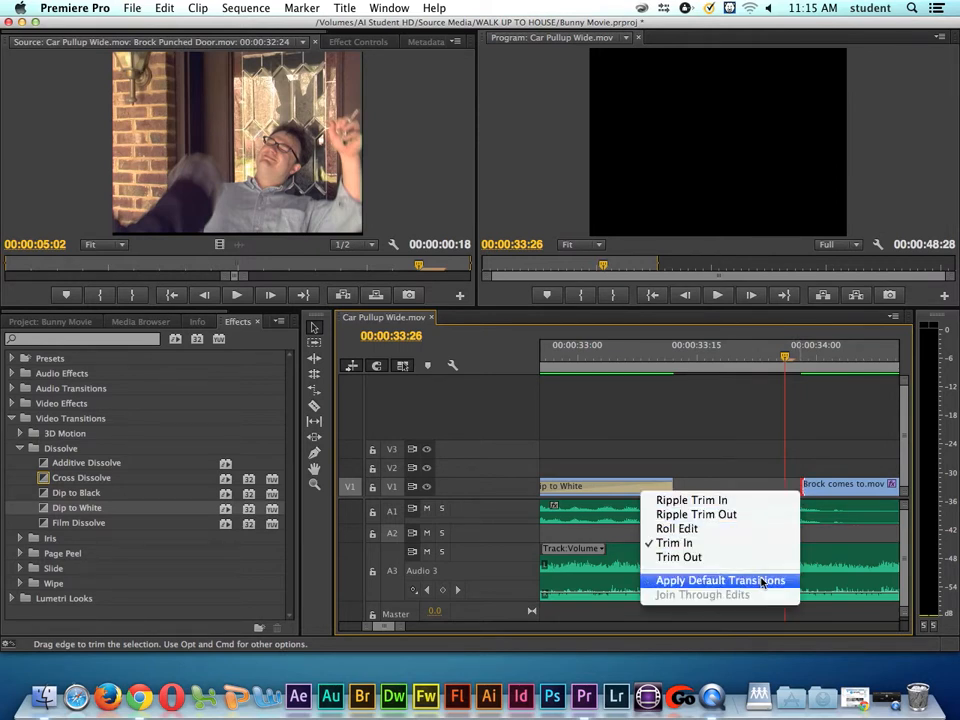
{"action": "left_click", "coordinate": [719, 580]}
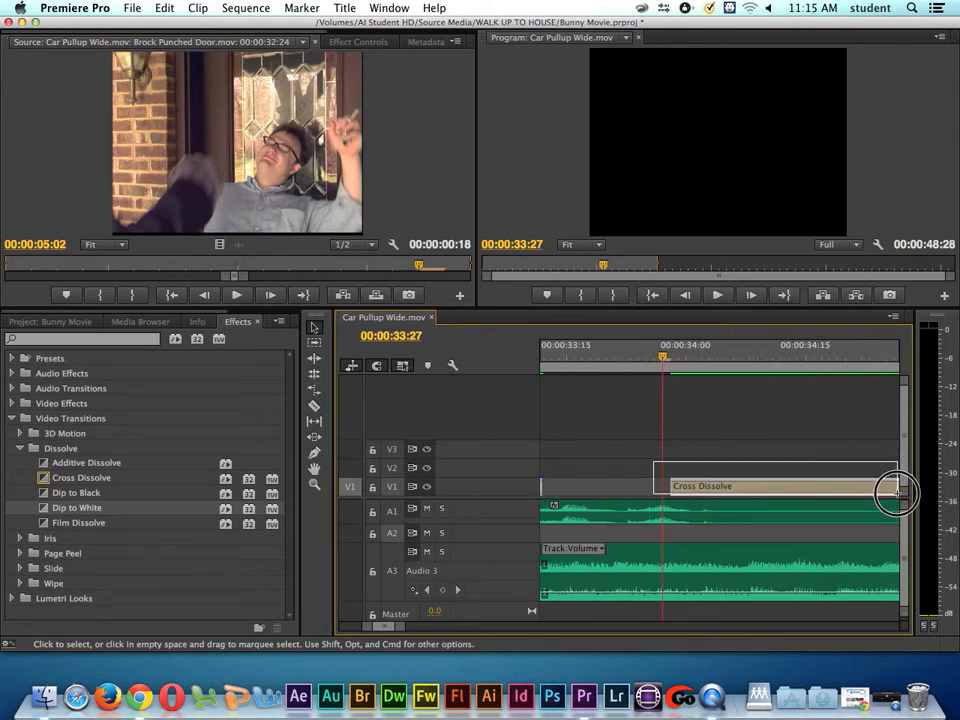
- Open the Sequence menu, then bring up the Cross Dissolve's one-second duration setting
{"action": "left_click", "coordinate": [245, 8]}
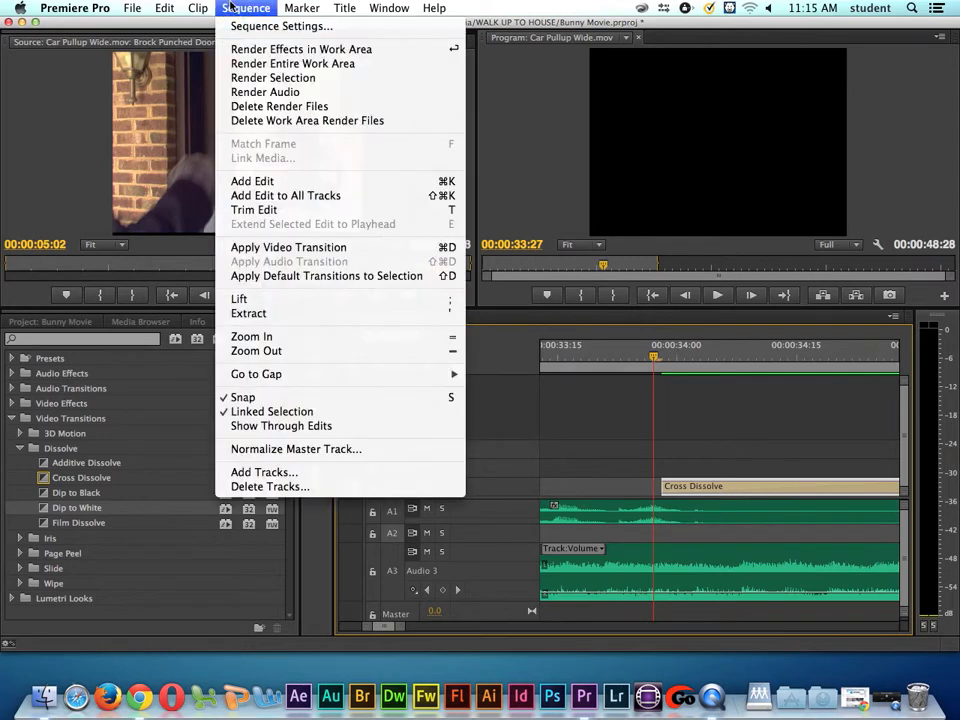
{"action": "mouse_move", "coordinate": [273, 78]}
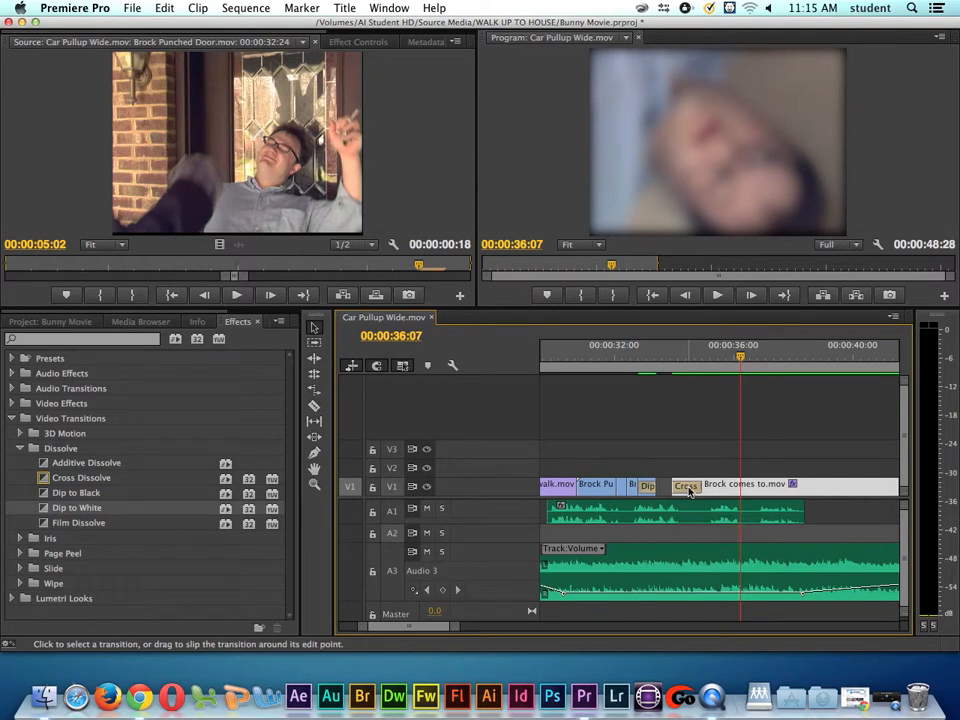
{"action": "double_click", "coordinate": [686, 485]}
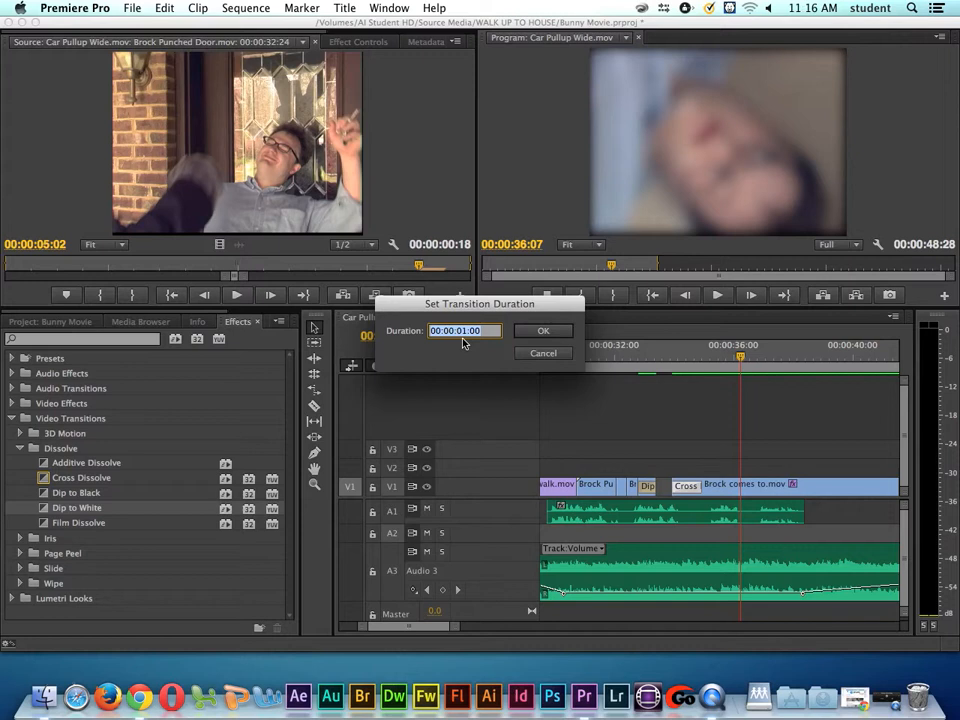
- Set the Cross Dissolve duration to 300 (three seconds), then open the Sequence menu
{"action": "type", "text": "300"}
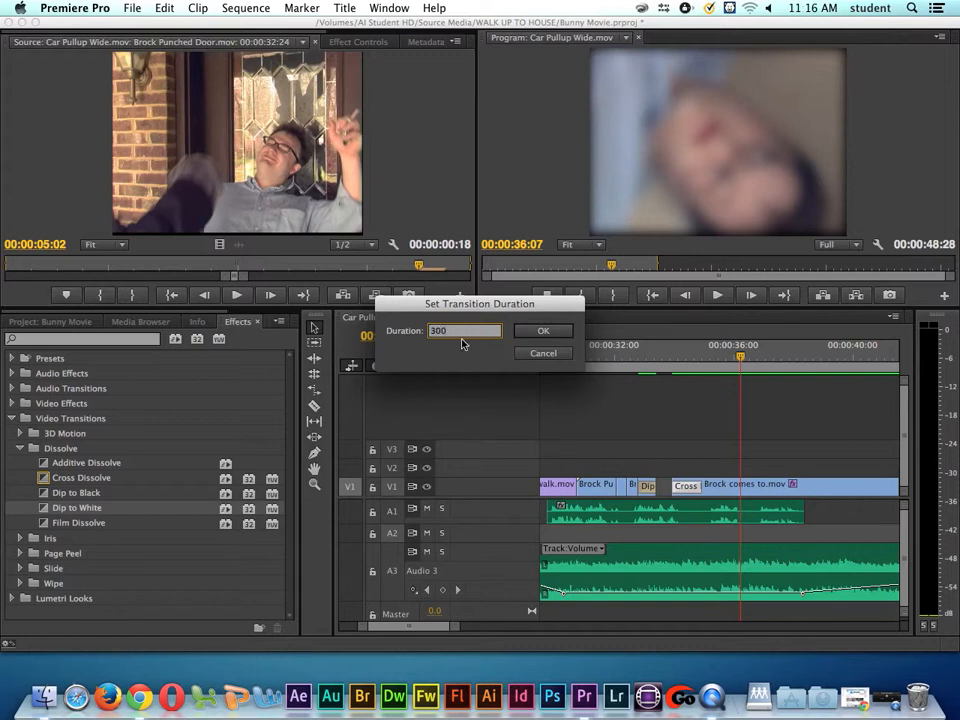
{"action": "left_click", "coordinate": [543, 331]}
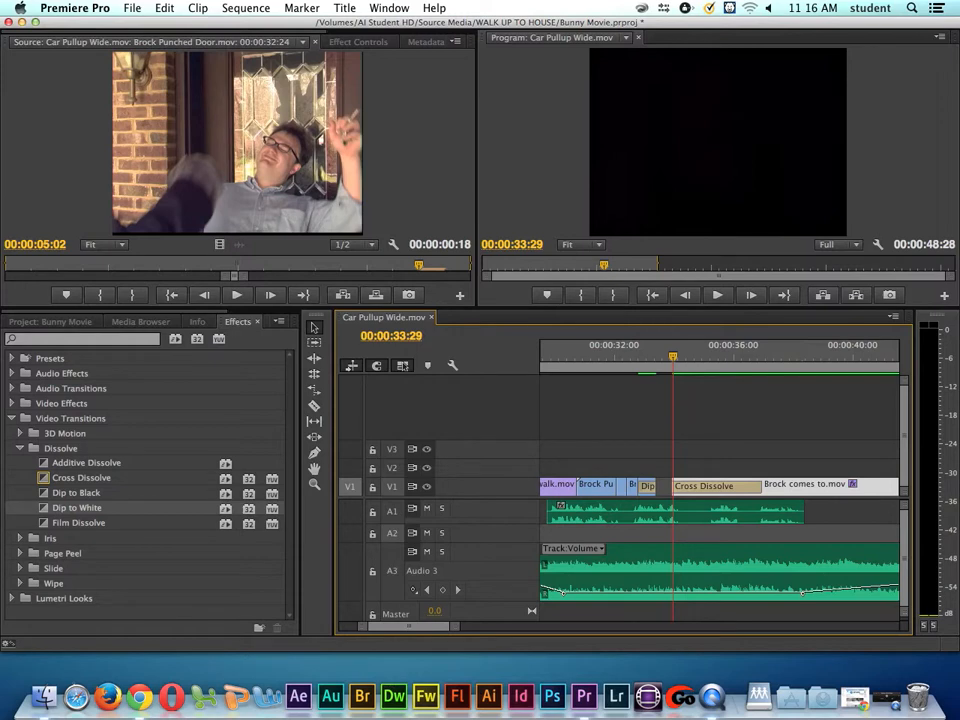
{"action": "left_click", "coordinate": [245, 7]}
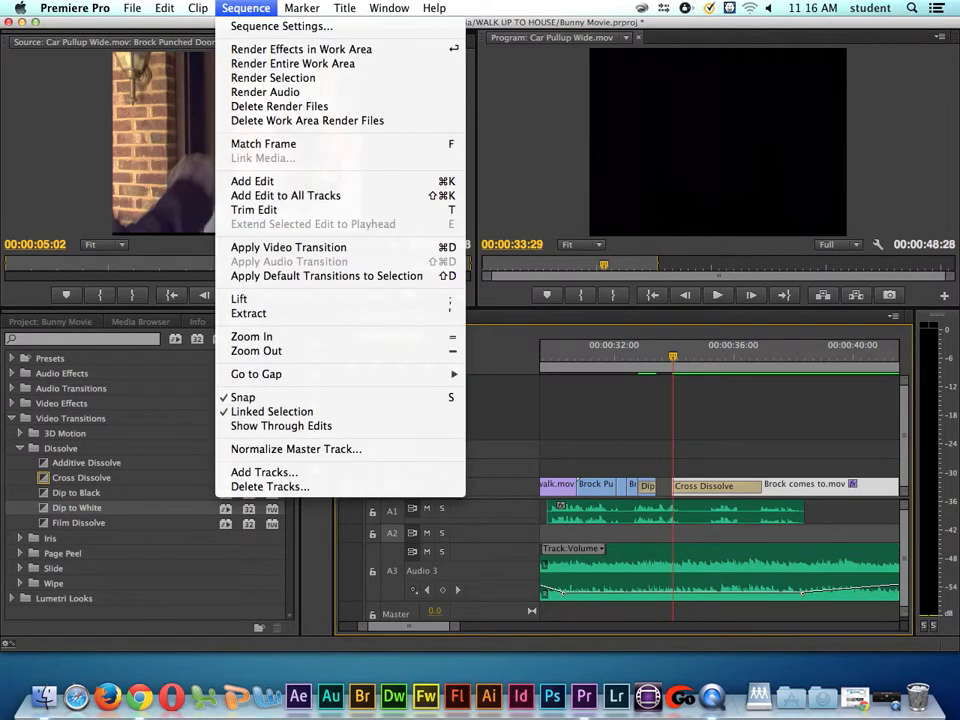